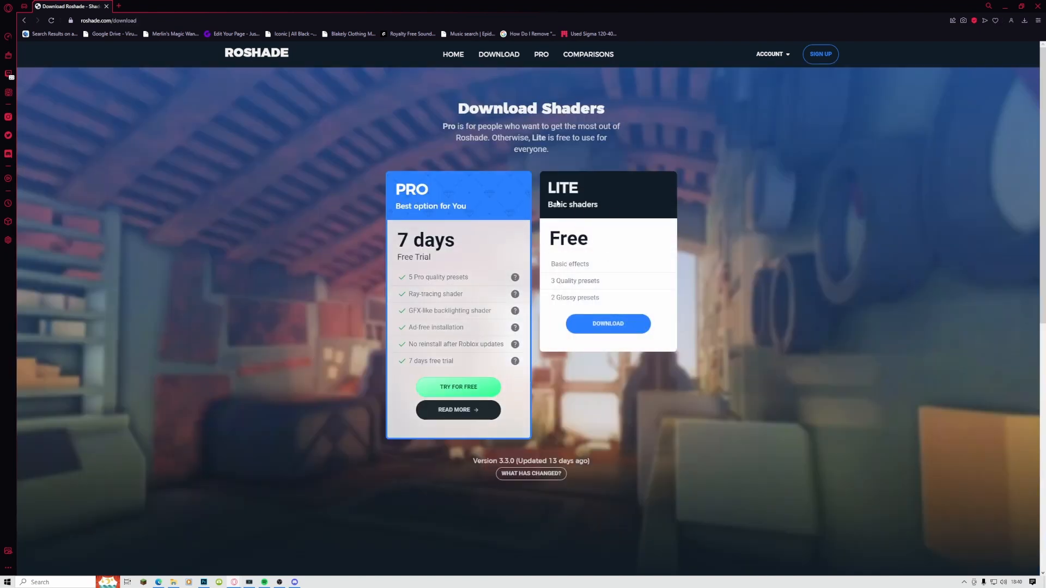
Step: Choose the free Lite shader download and accept the ad notice to continue
{"action": "left_click", "coordinate": [607, 324]}
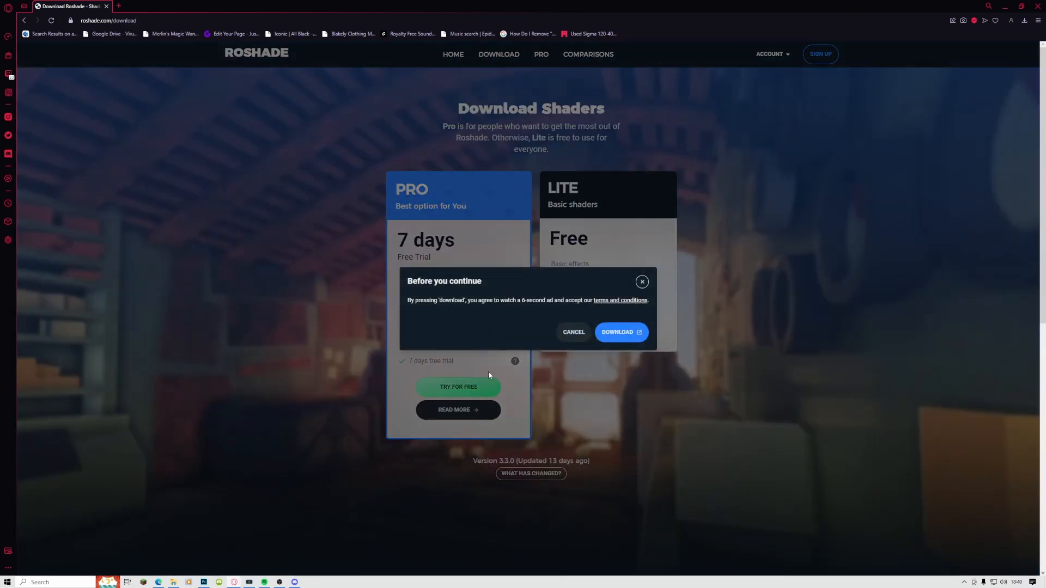
{"action": "mouse_move", "coordinate": [617, 332]}
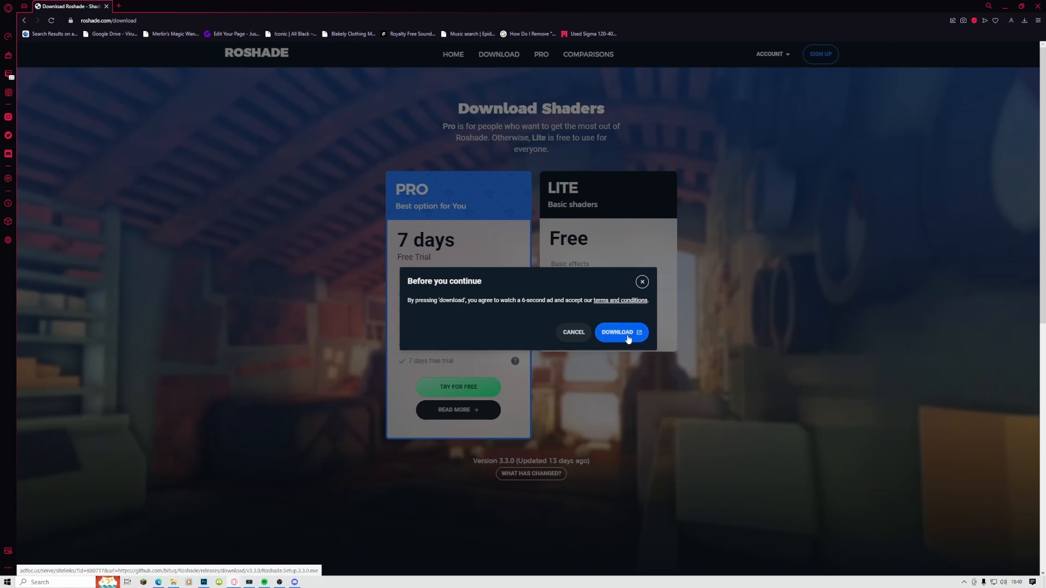
{"action": "left_click", "coordinate": [617, 332]}
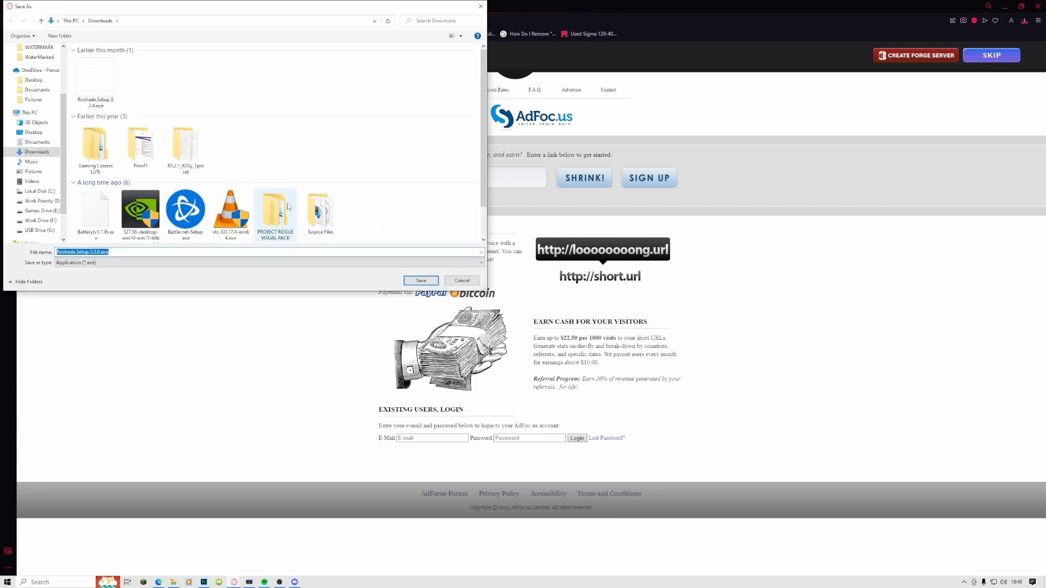
Step: Save the RoShade setup file to Downloads and minimise the browser to the desktop
{"action": "left_click", "coordinate": [421, 280]}
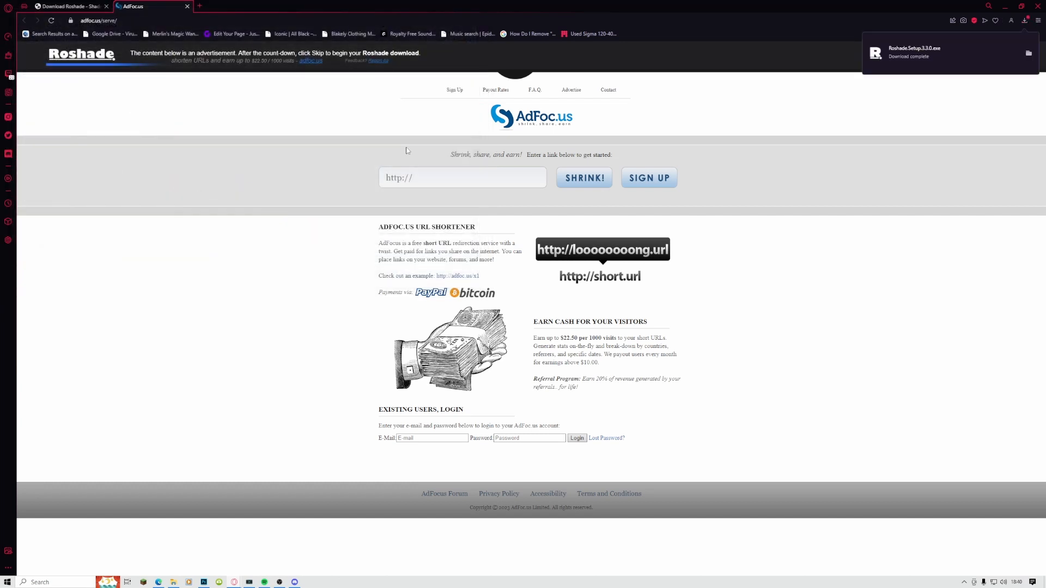
{"action": "left_click", "coordinate": [187, 7]}
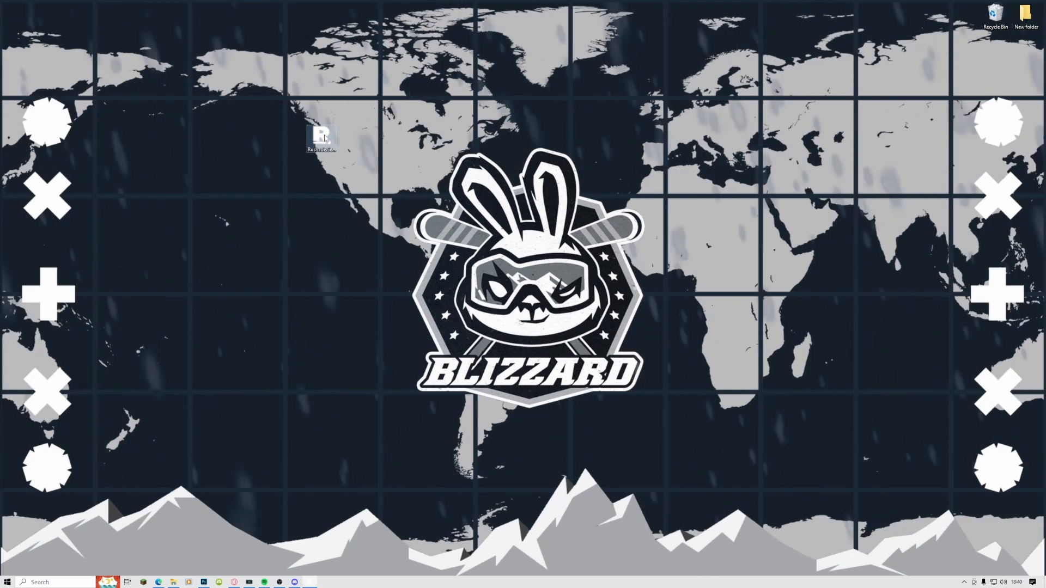
Step: Launch the RoShade setup, start the install and keep the default shader keybinds
{"action": "double_click", "coordinate": [321, 136]}
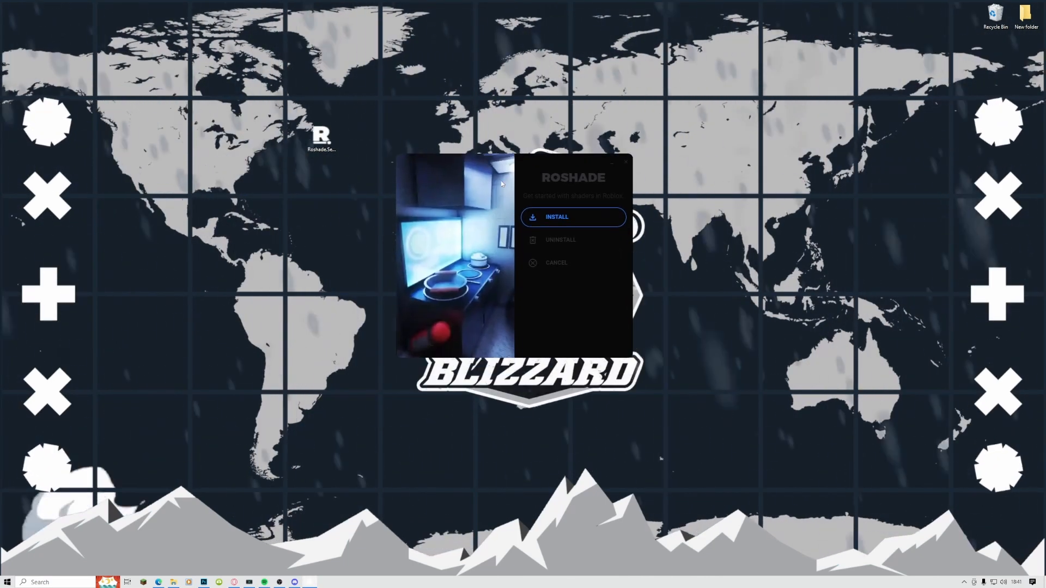
{"action": "left_click", "coordinate": [556, 216]}
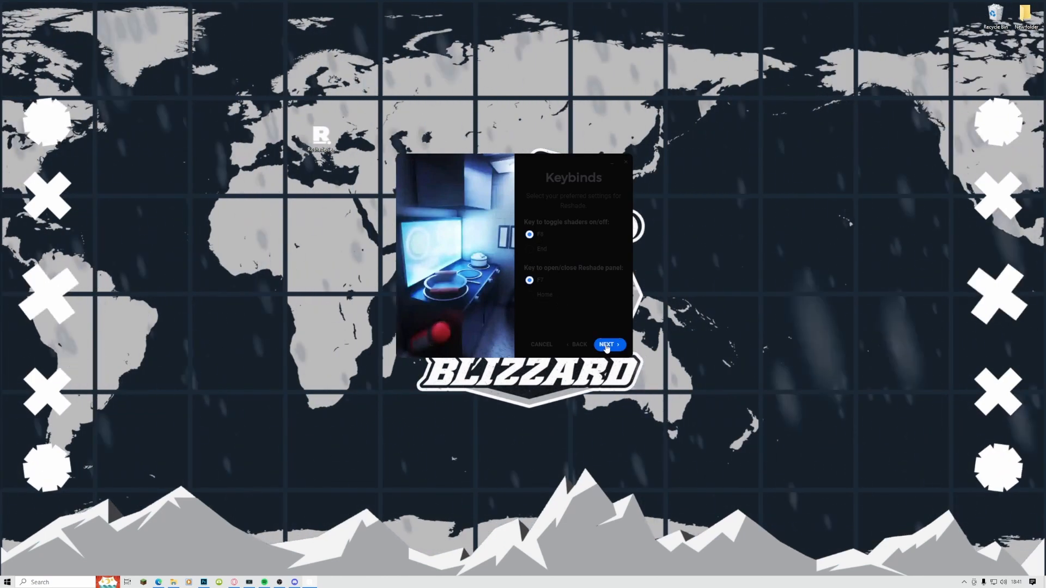
{"action": "left_click", "coordinate": [607, 344]}
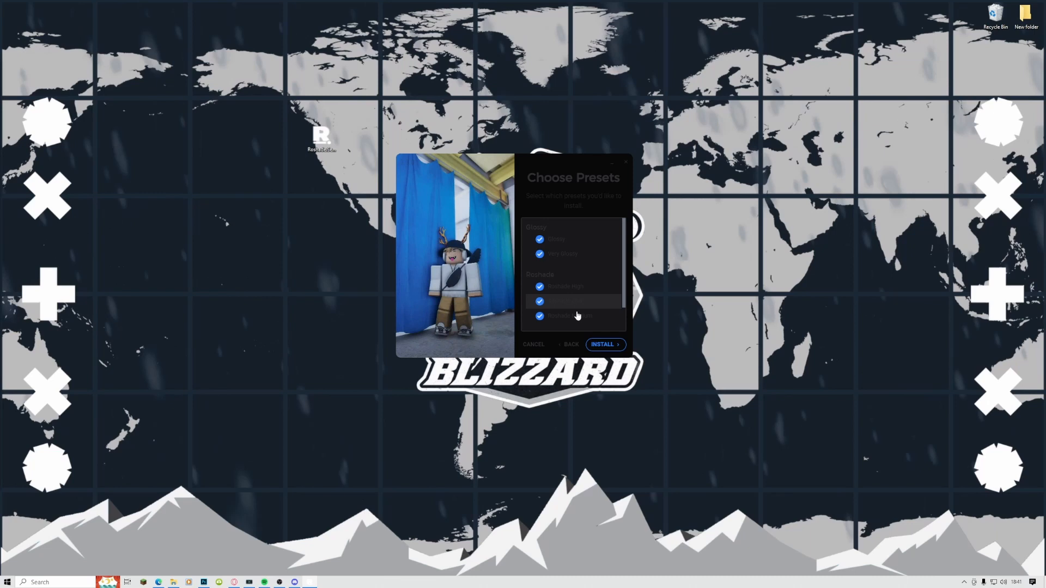
Step: Install all chosen presets and close the finished installer
{"action": "left_click", "coordinate": [604, 345]}
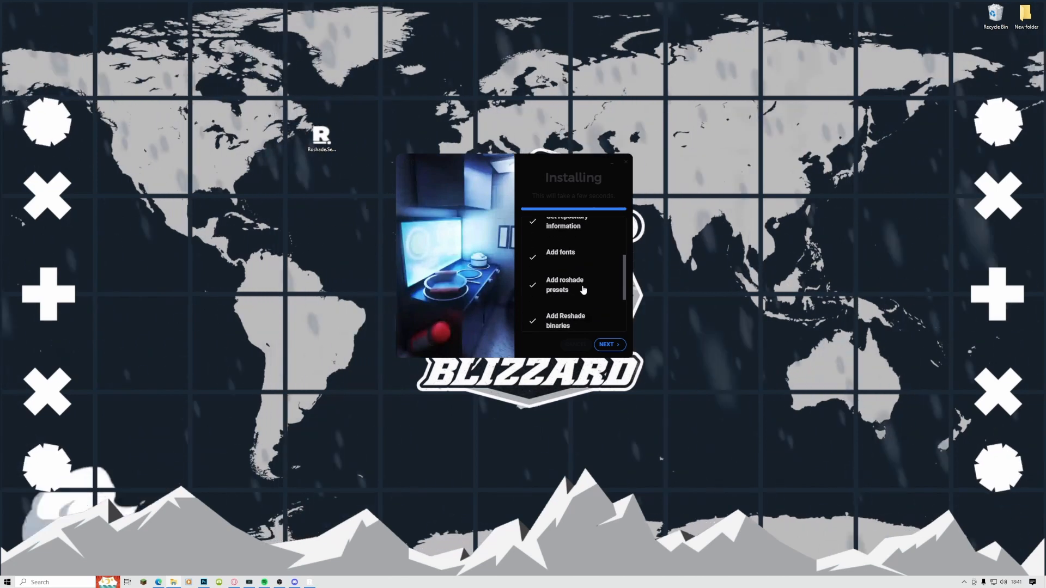
{"action": "left_click", "coordinate": [608, 344]}
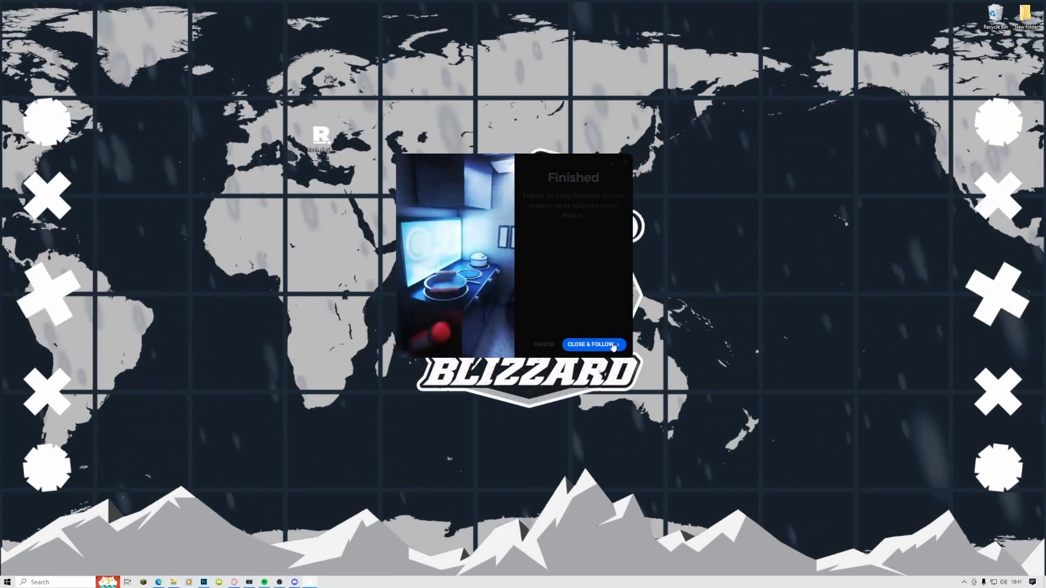
{"action": "left_click", "coordinate": [593, 344]}
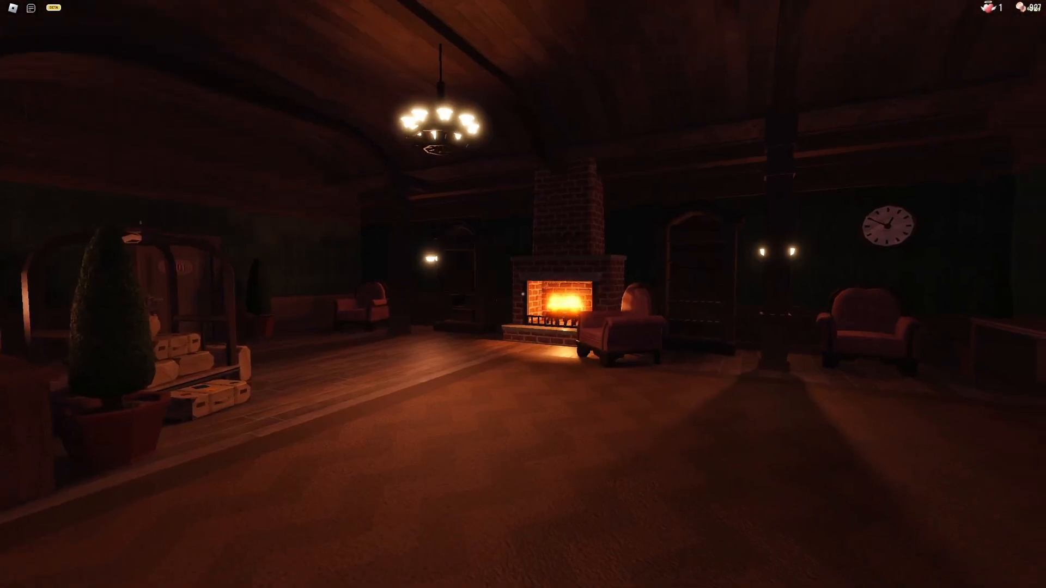
{"action": "mouse_move", "coordinate": [523, 294]}
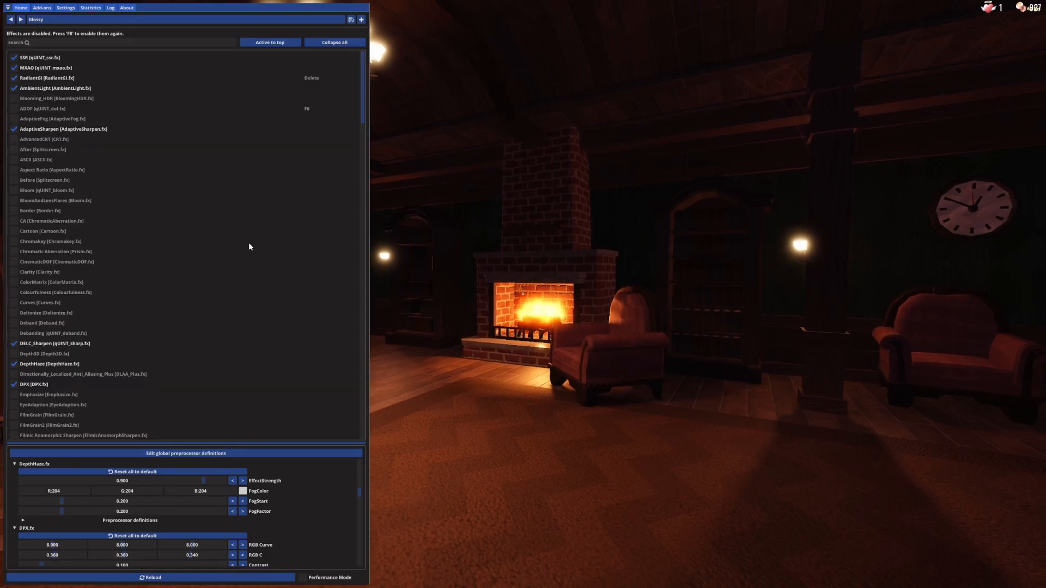
{"action": "mouse_move", "coordinate": [118, 150]}
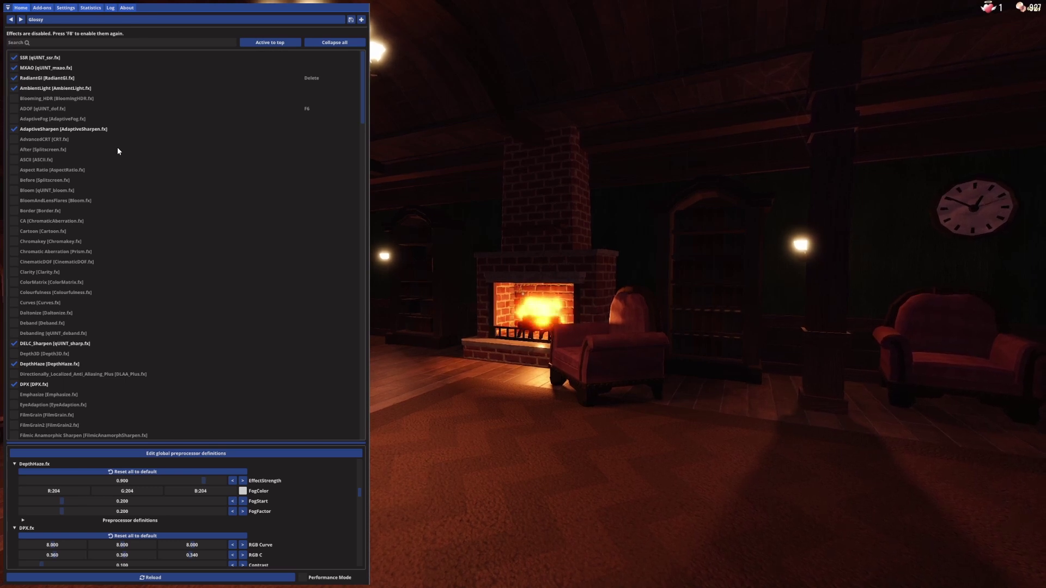
Step: Toggle the Letterbox black-bars effect in the Glossy preset's shader list
{"action": "scroll", "scroll_direction": "down", "scroll_amount": 3}
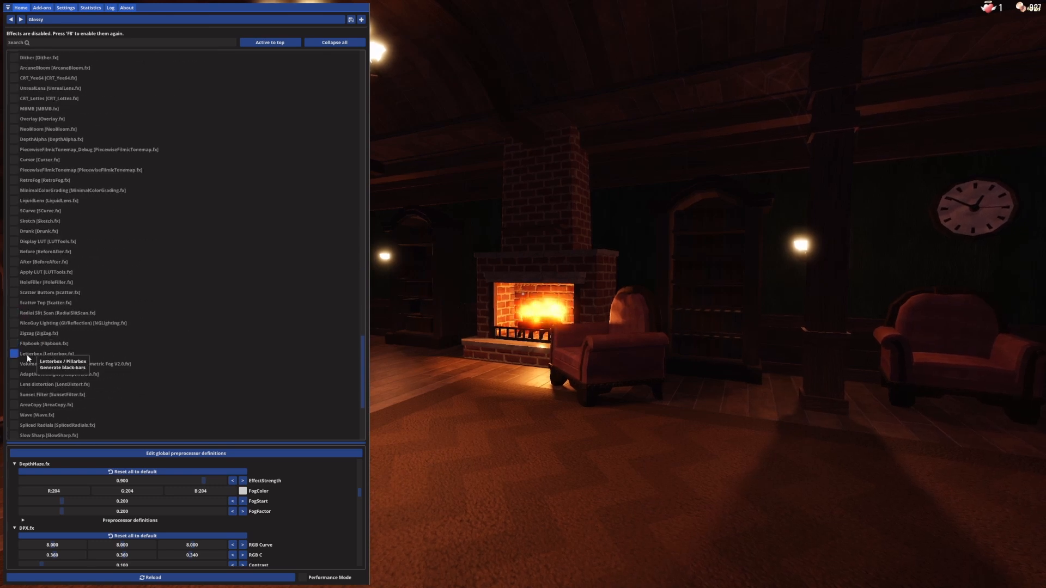
{"action": "left_click", "coordinate": [13, 353]}
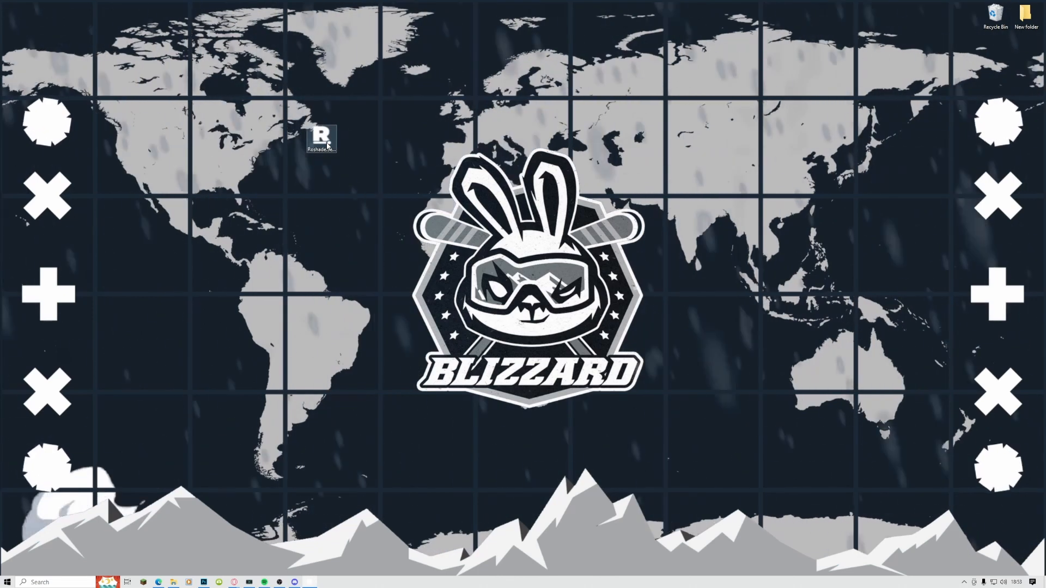
{"action": "double_click", "coordinate": [321, 135]}
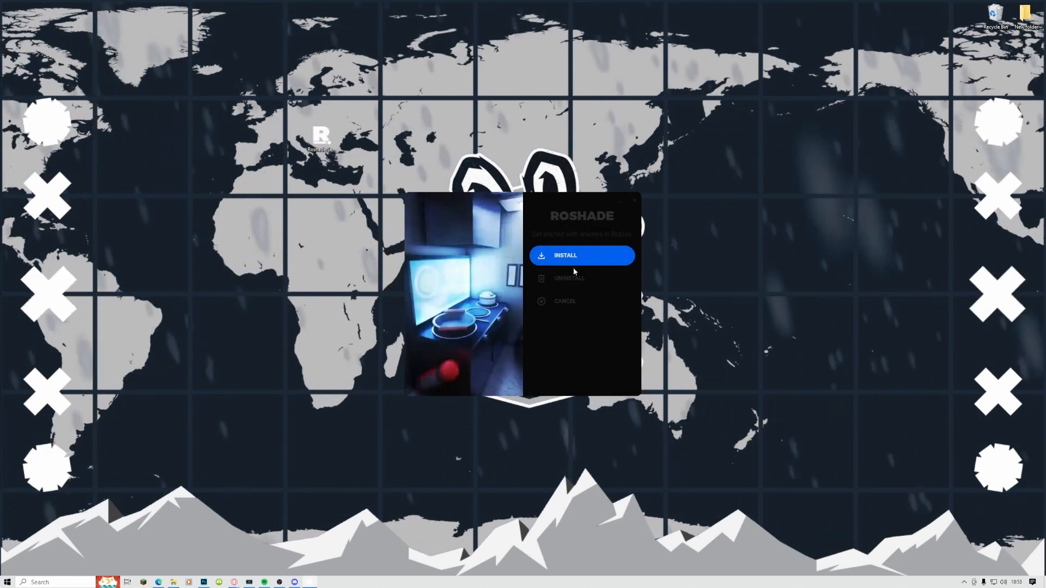
{"action": "left_click", "coordinate": [568, 278]}
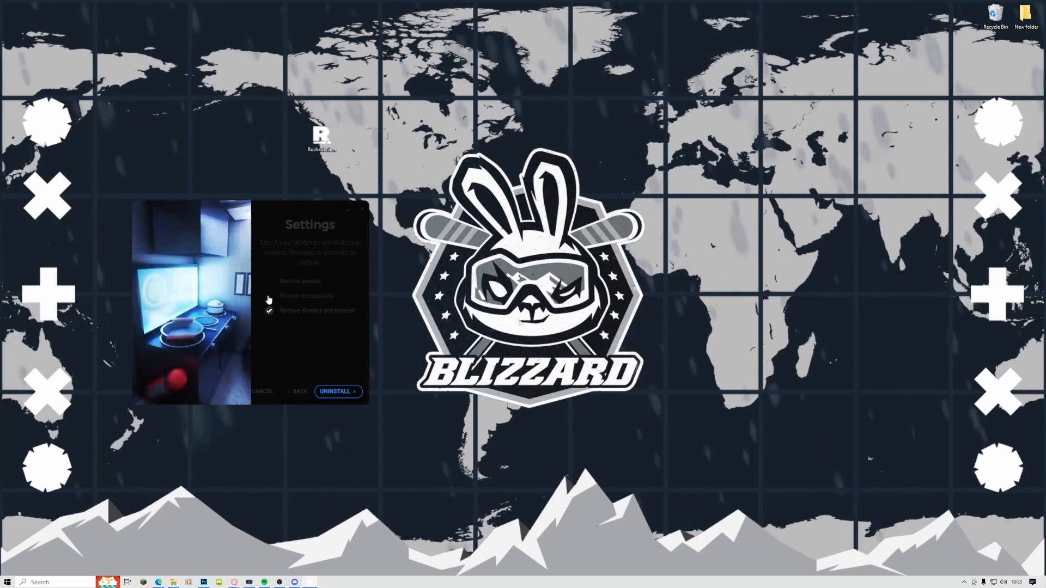
{"action": "left_click", "coordinate": [269, 282]}
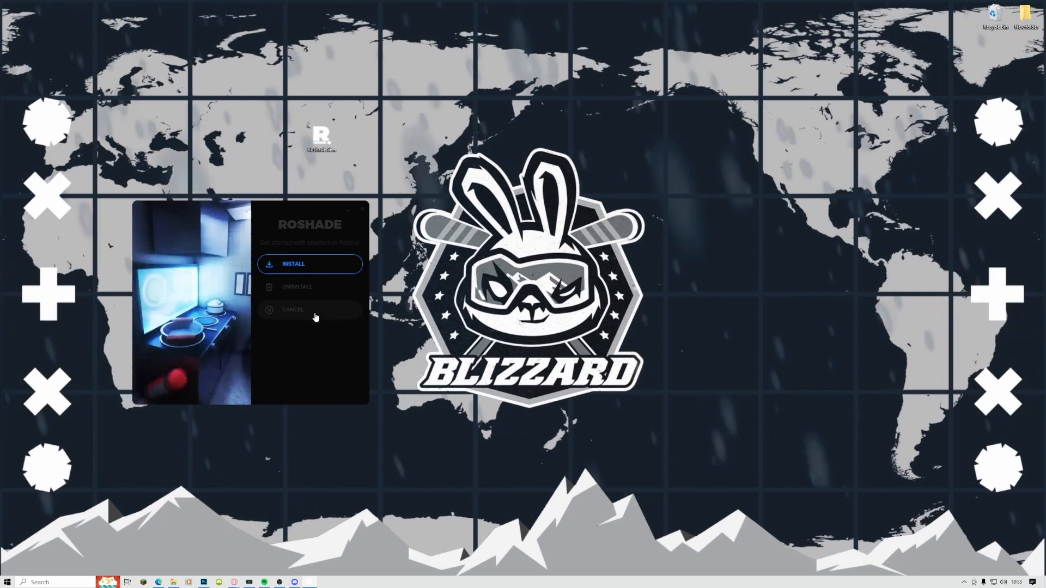
{"action": "left_click", "coordinate": [293, 309]}
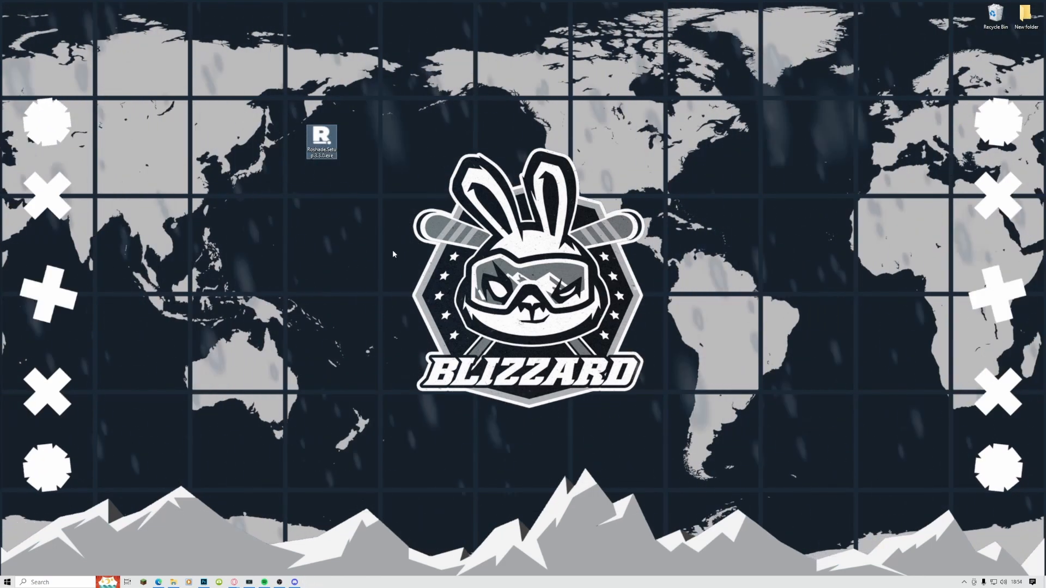